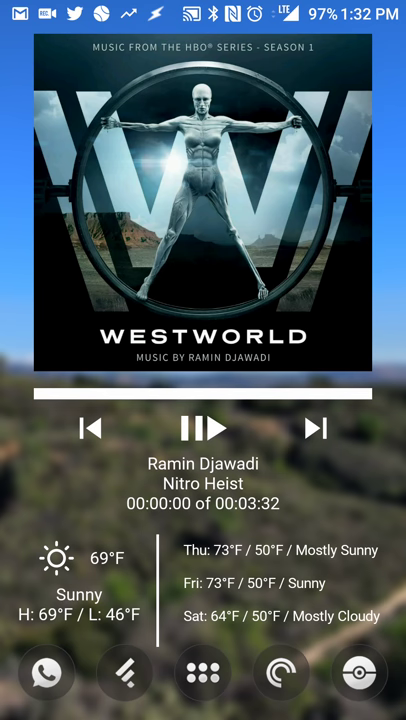
Step: Launch the Kustom wallpaper editor from the app drawer with the music wallpaper loaded
left_click(204, 672)
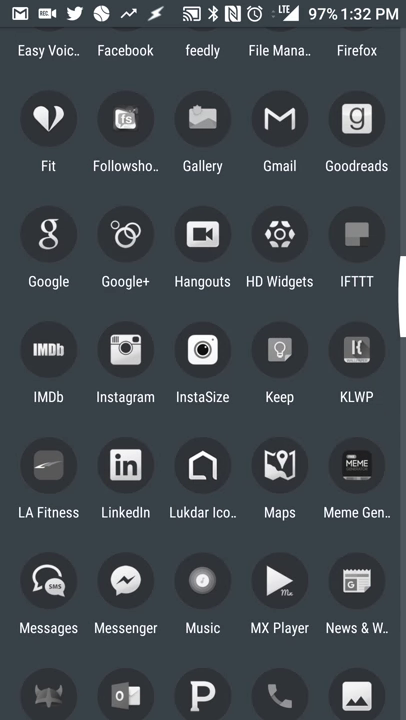
left_click(356, 352)
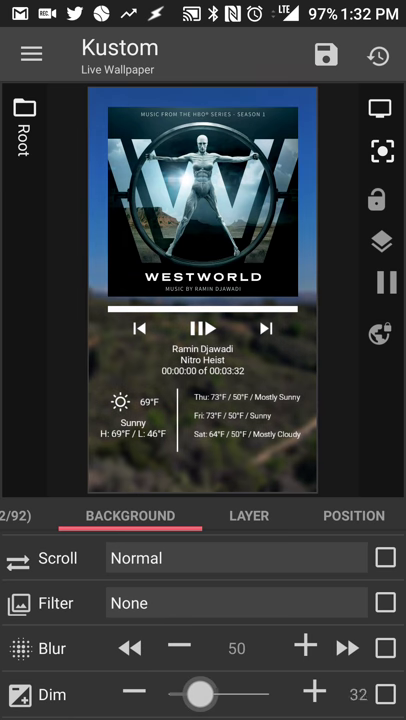
Step: Set background blur to 45 and dim to 0, then show the wallpaper's item list
left_click_drag(198, 692, 250, 692)
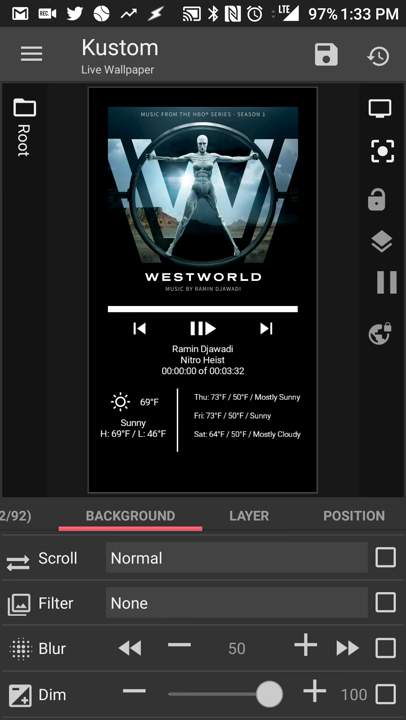
left_click(348, 648)
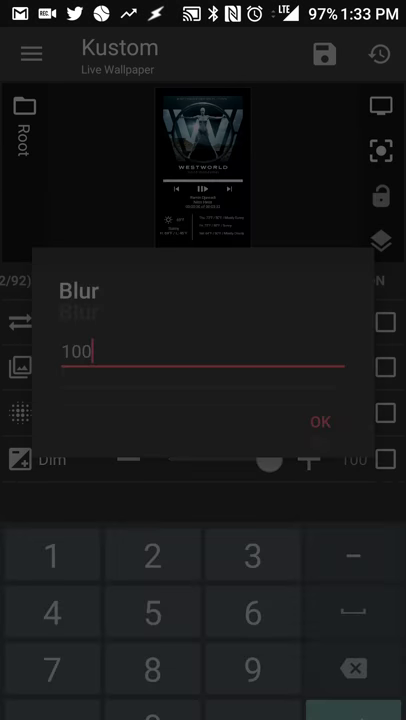
left_click(320, 420)
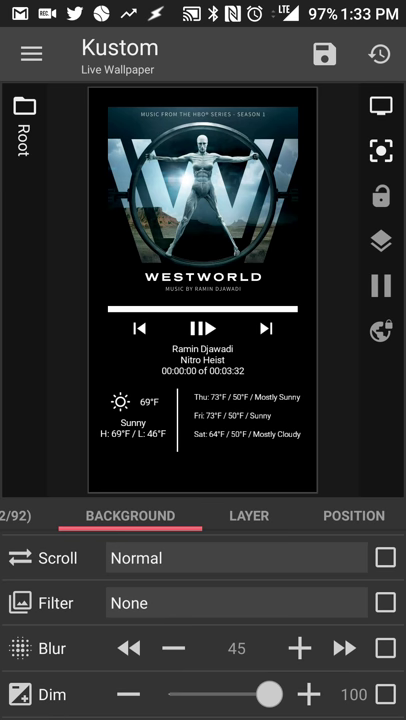
left_click_drag(268, 692, 204, 692)
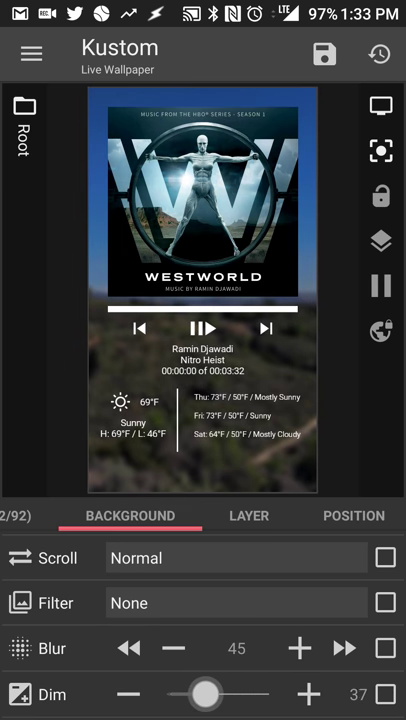
left_click_drag(204, 692, 168, 692)
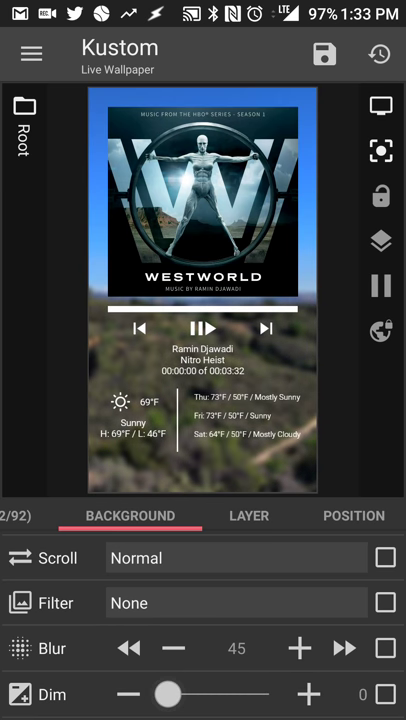
left_click(298, 648)
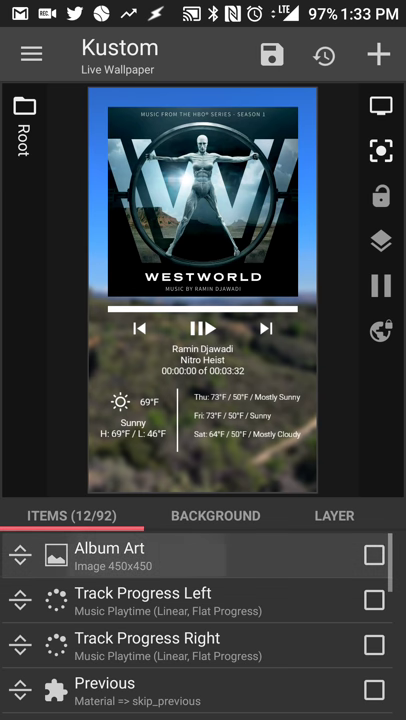
Step: Inspect the Album Art item's $mi(cover)$ bitmap formula and close it
left_click(110, 556)
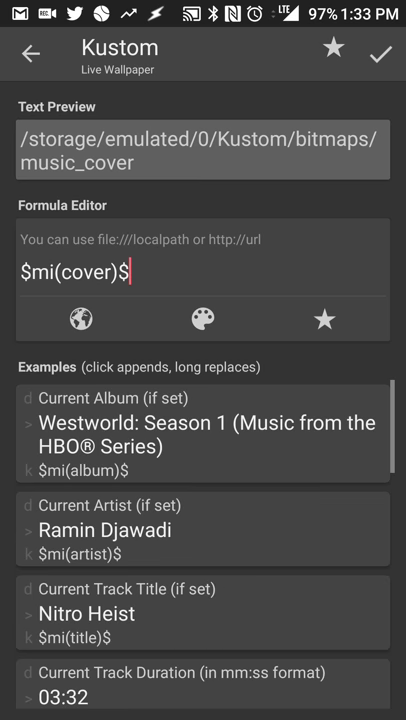
scroll("down", 3)
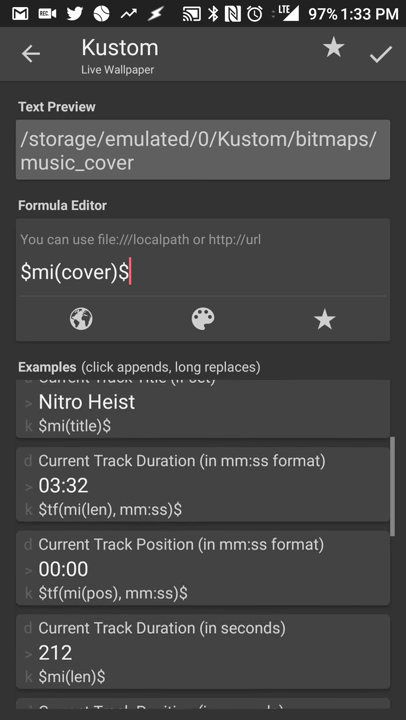
scroll("up", 3)
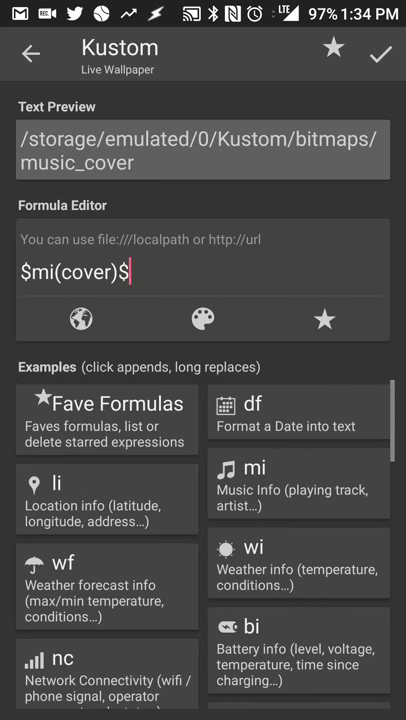
left_click(380, 52)
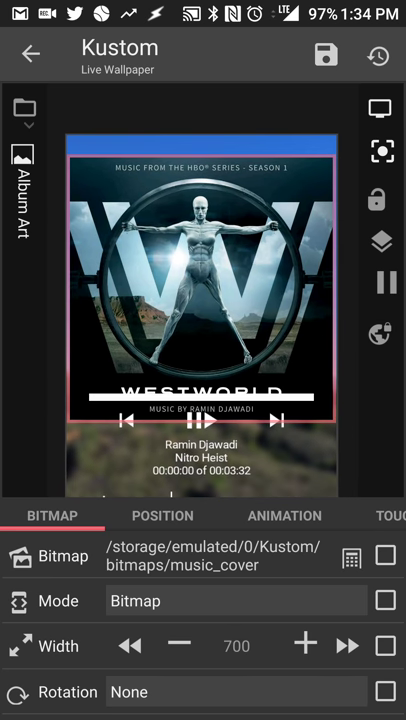
Step: Narrow Album Art to width 600, keeping full opacity and no filter
left_click(180, 644)
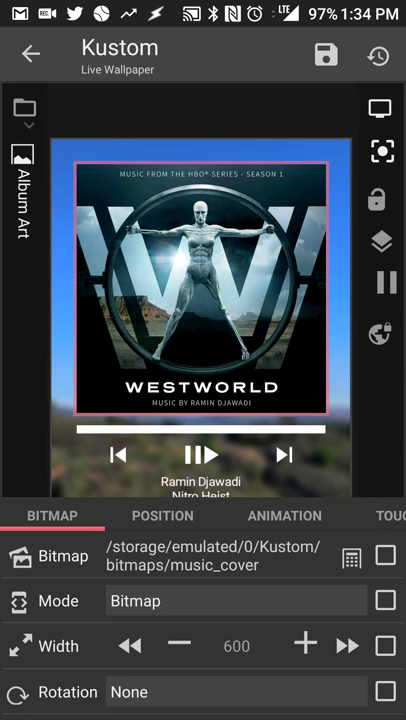
scroll("down", 3)
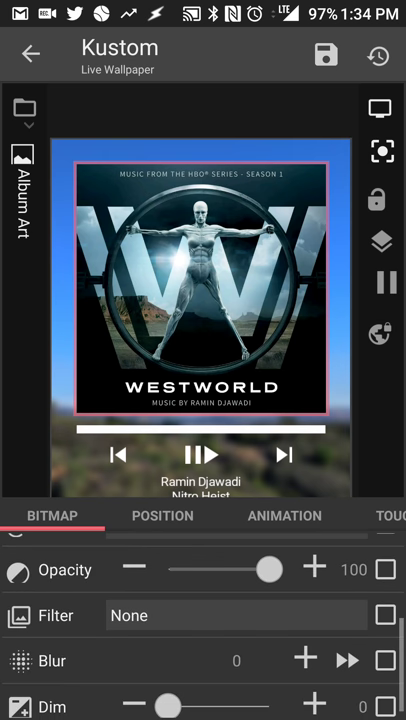
left_click_drag(276, 568, 198, 556)
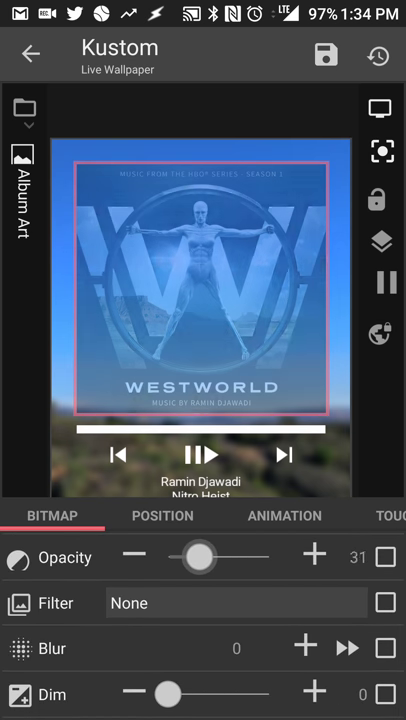
left_click_drag(198, 556, 270, 556)
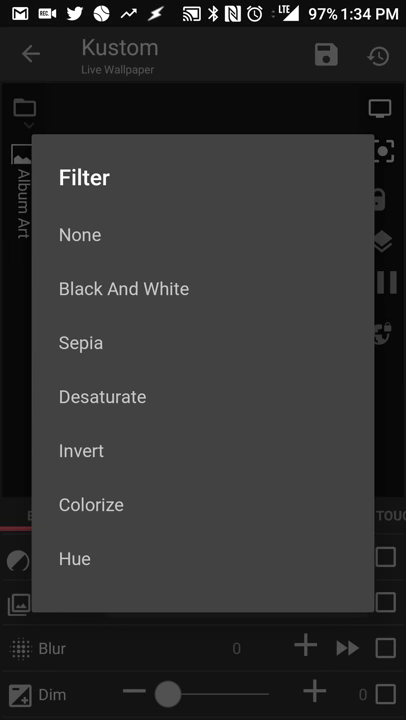
left_click(80, 342)
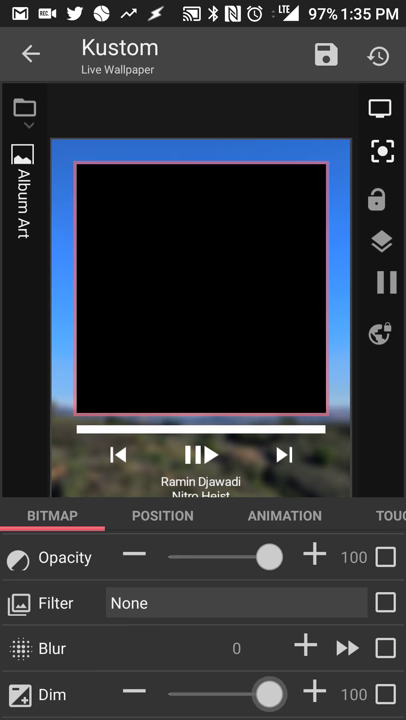
left_click_drag(268, 692, 164, 692)
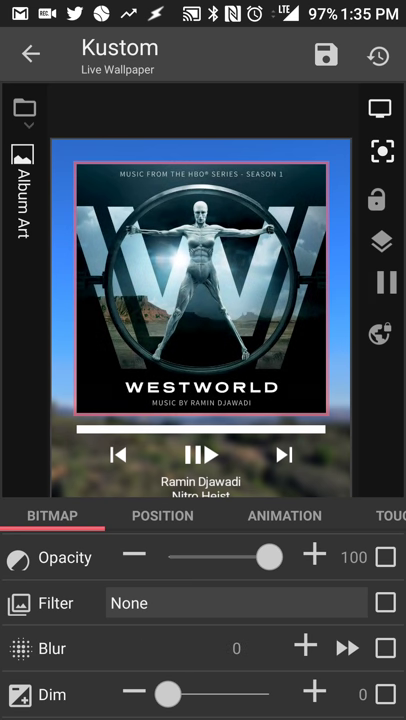
scroll("up", 3)
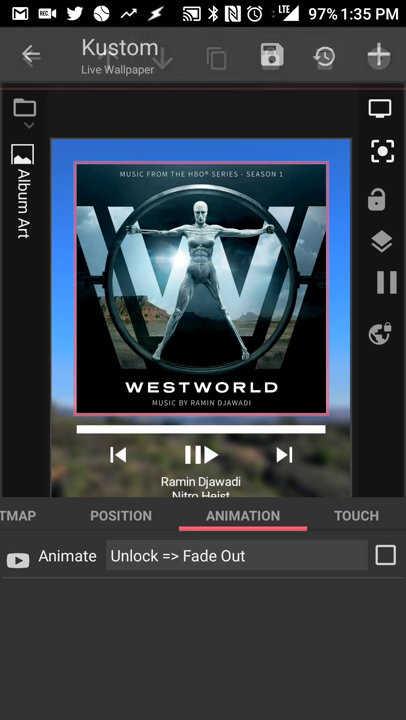
Step: Browse the Album Art single-tap action choices and return to the root item list
left_click(356, 516)
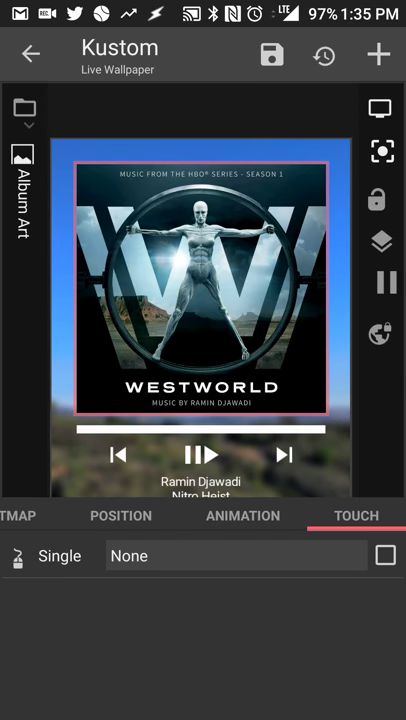
left_click(356, 516)
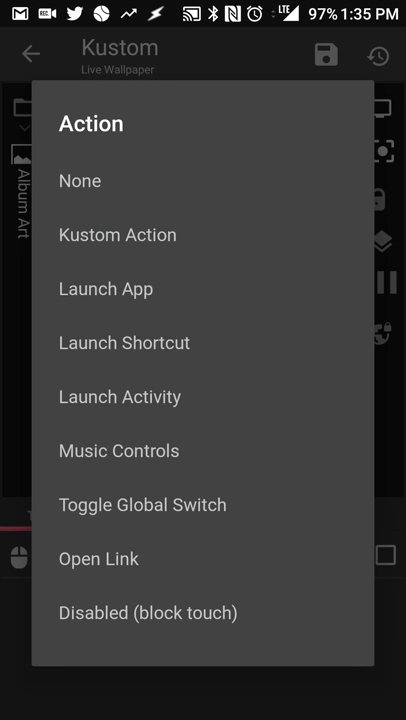
left_click(118, 450)
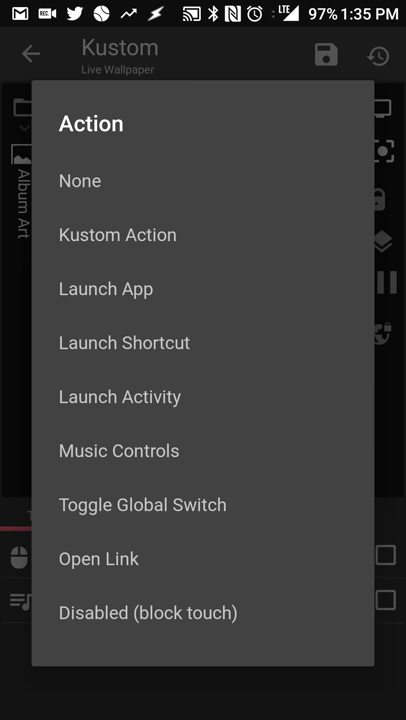
left_click(118, 450)
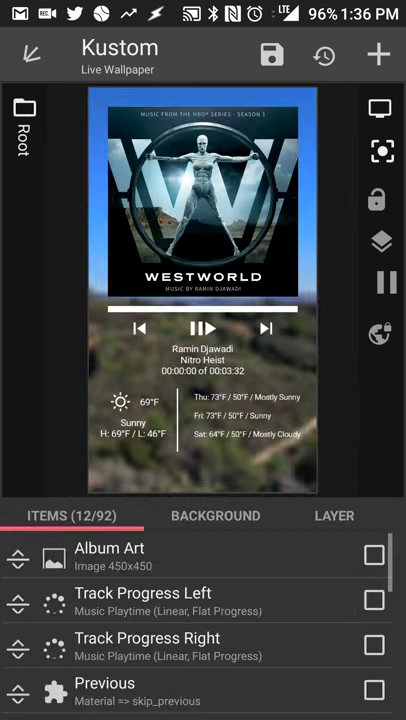
Step: Open Track Progress Left and keep its mode as Flat Progress for Music Playtime
left_click(32, 54)
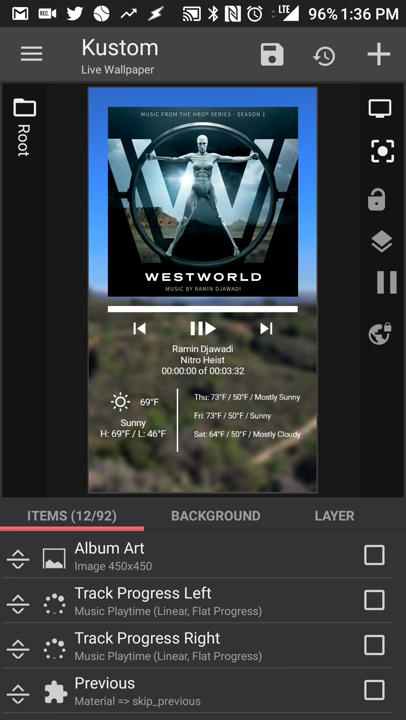
left_click(144, 600)
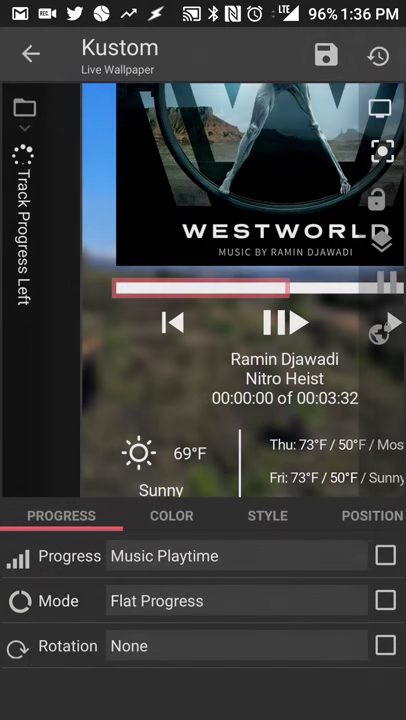
left_click(156, 600)
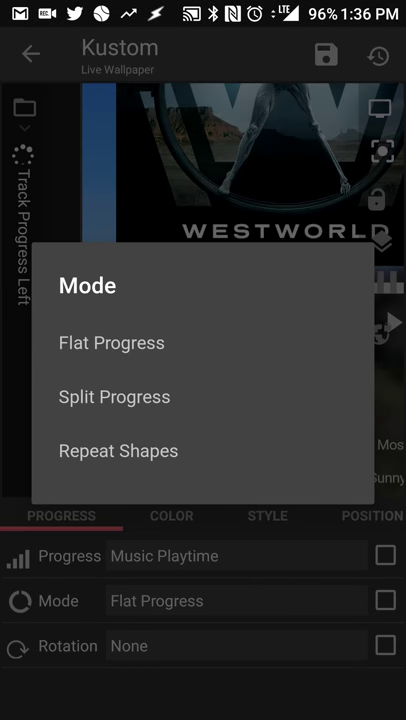
left_click(68, 644)
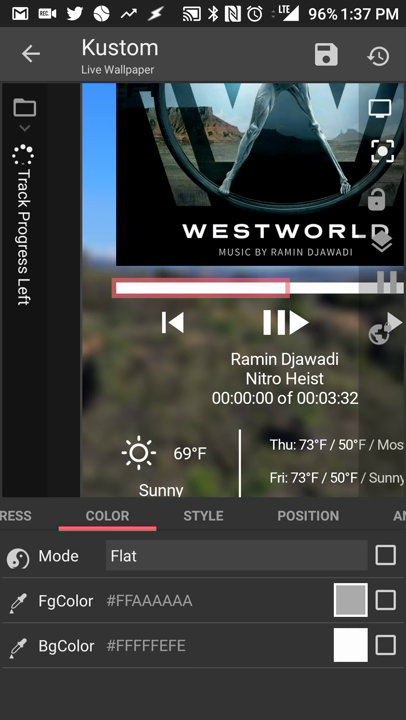
Step: Show Track Progress Left's position: Center anchor, X offset -150, Y offset 60
left_click(106, 516)
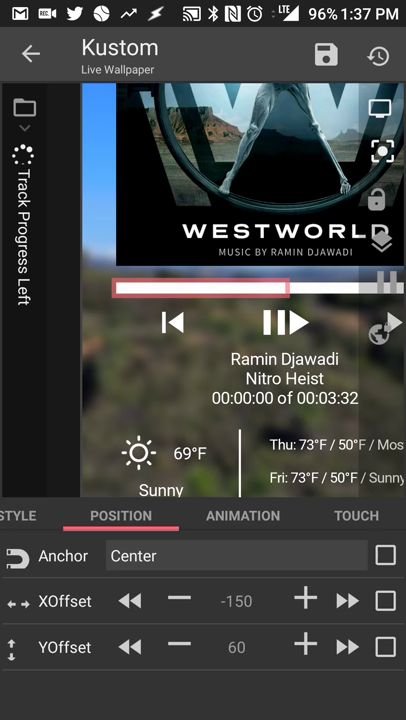
left_click(242, 516)
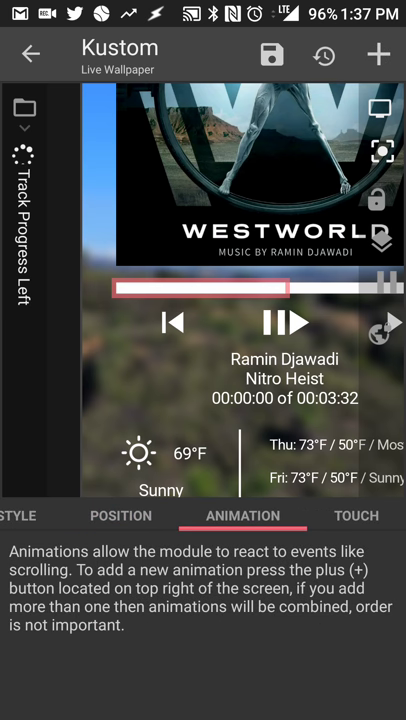
left_click(356, 516)
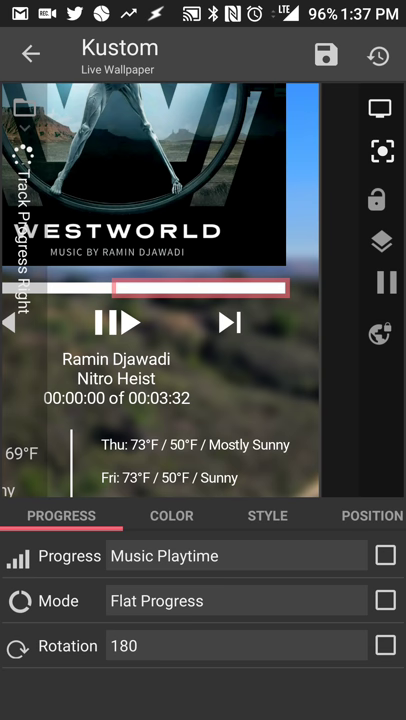
left_click(372, 516)
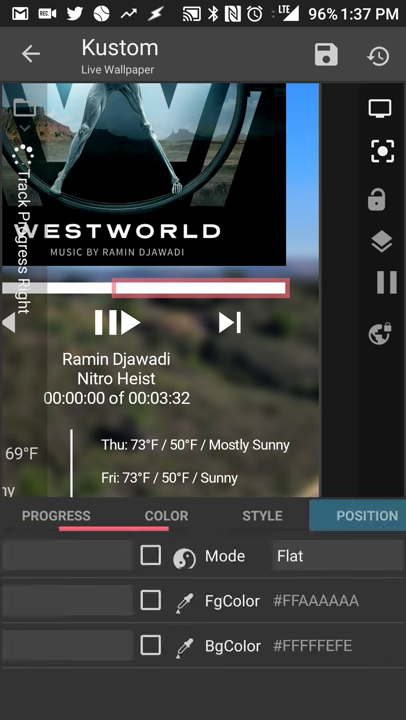
left_click(368, 516)
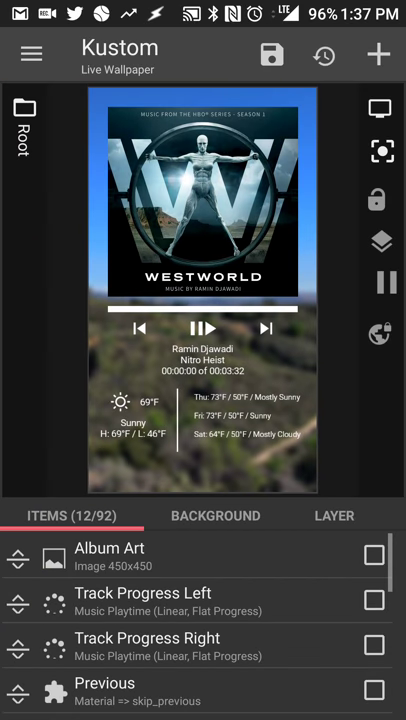
scroll("down", 3)
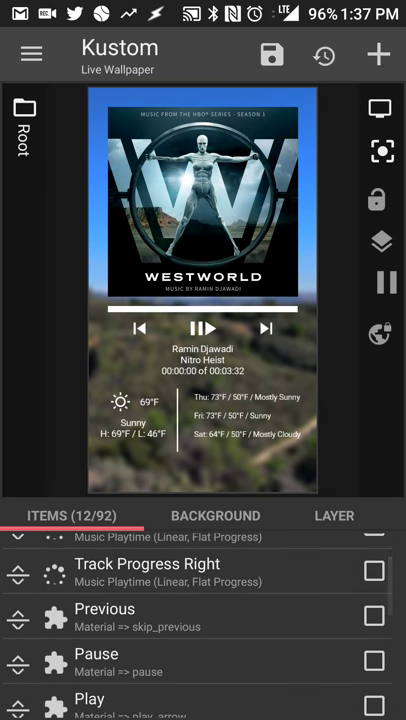
left_click(104, 608)
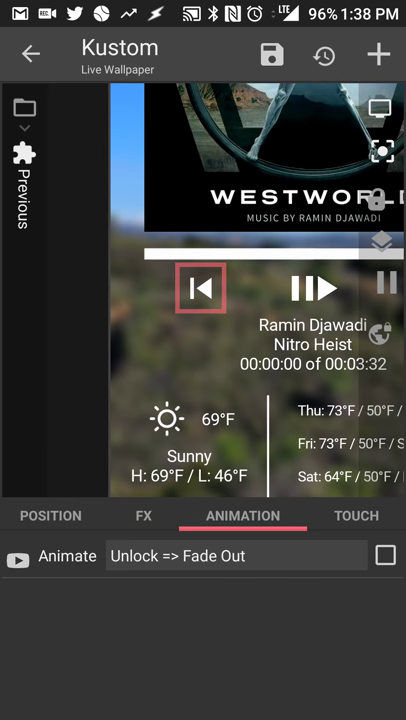
left_click(32, 54)
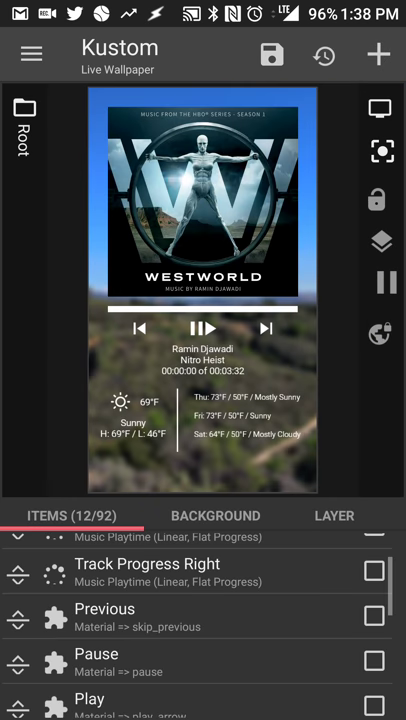
left_click(104, 616)
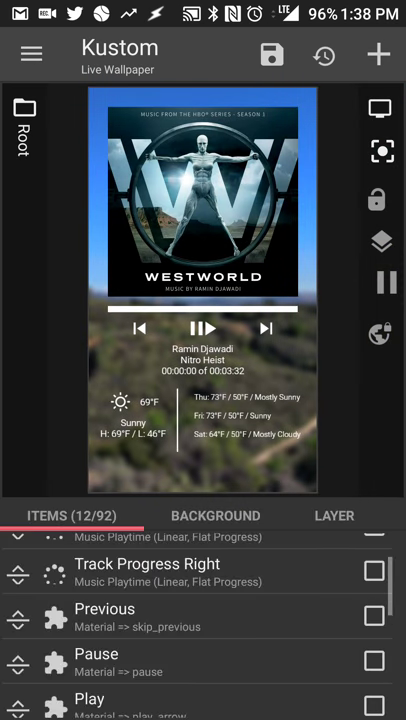
Step: Give the Pause button the 'pause' icon from the icon search
left_click(96, 652)
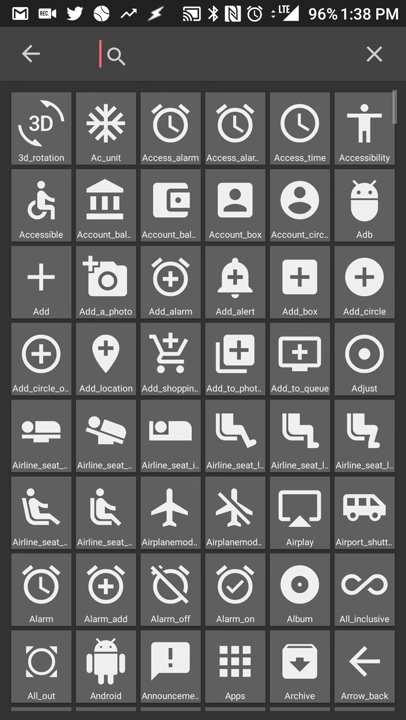
type("pause")
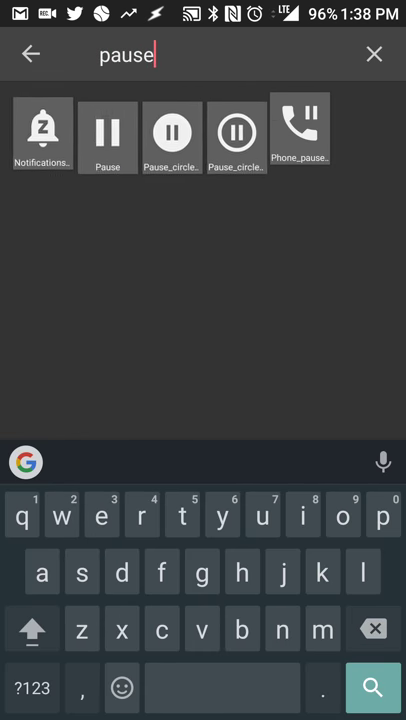
left_click(108, 132)
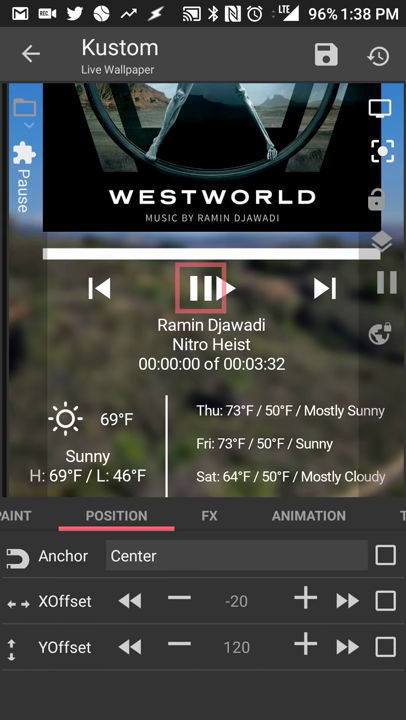
Step: Make tapping the Pause button trigger Music Controls Play/Pause
left_click(356, 516)
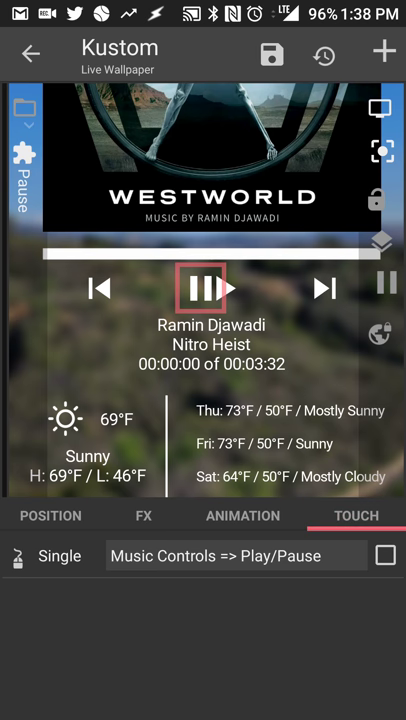
left_click(232, 556)
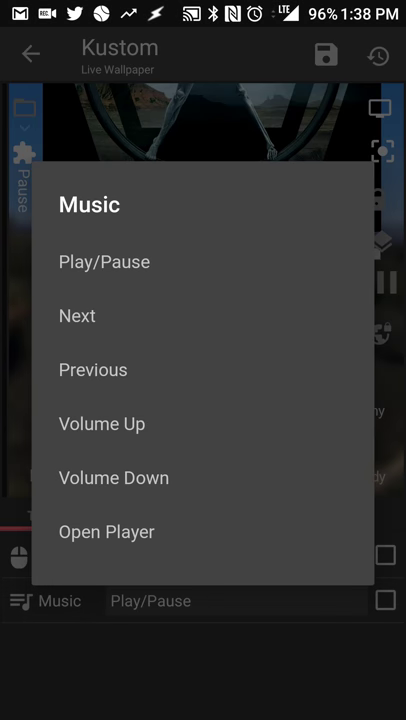
left_click(104, 260)
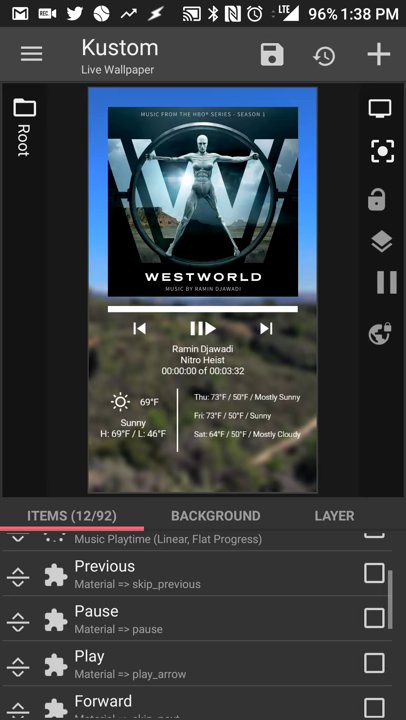
Step: View the Play button's position, then open the Forward button and the Track Info text formula
left_click(96, 618)
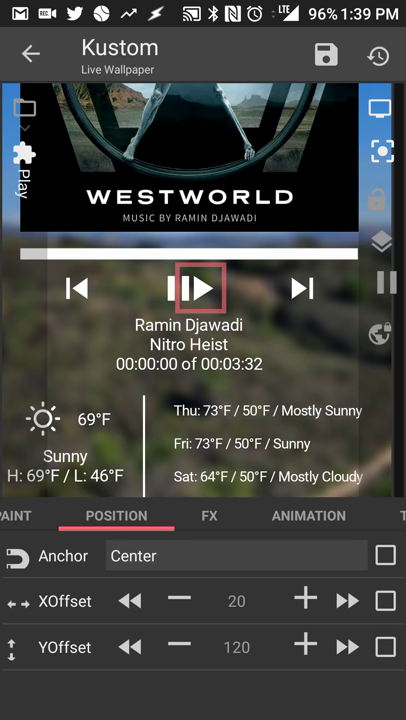
scroll("right", 3)
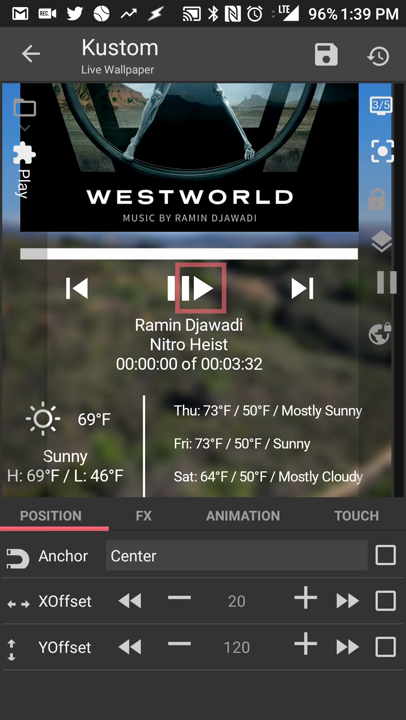
left_click(356, 516)
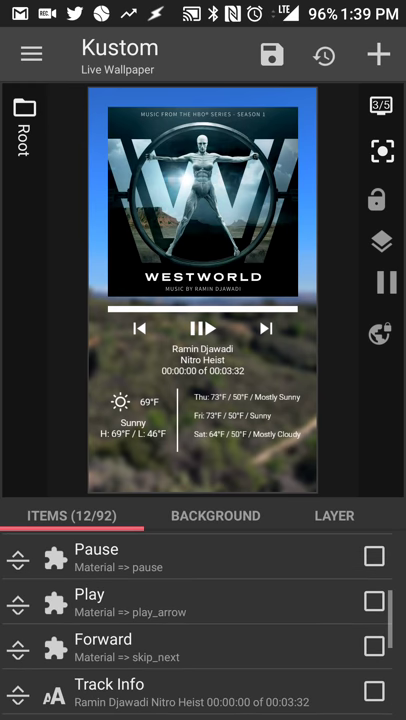
left_click(104, 640)
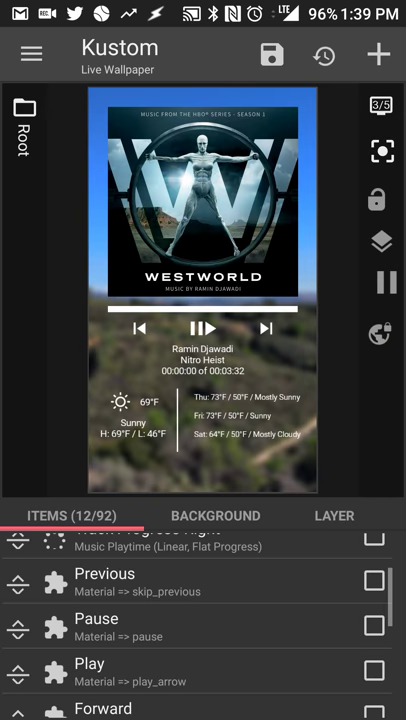
scroll("down", 3)
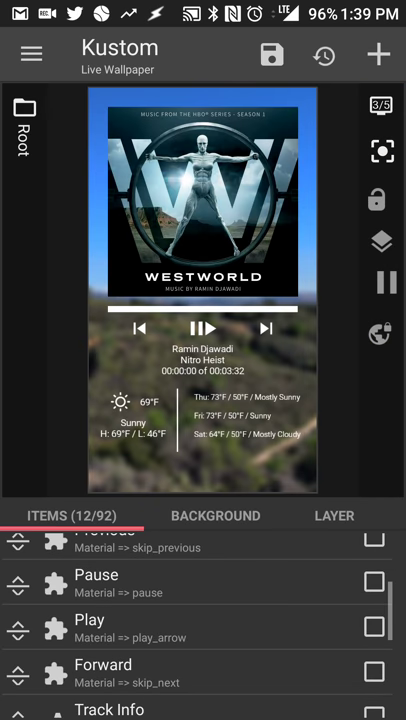
left_click(104, 674)
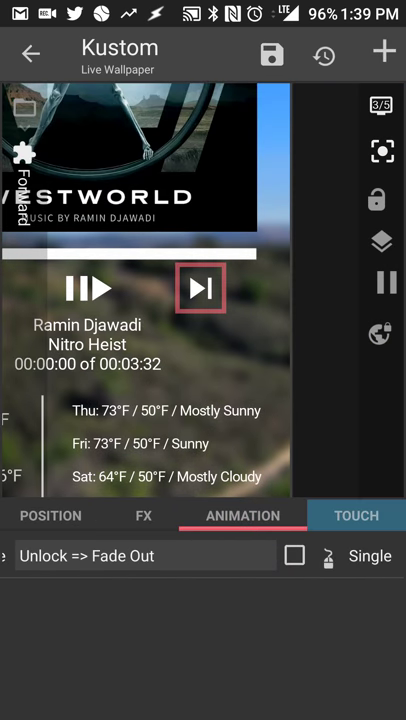
left_click(356, 516)
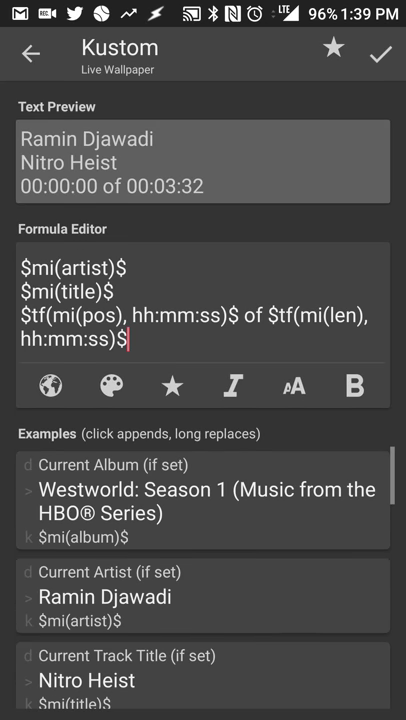
Step: Review the Track Info text settings: width 700, max lines 0, size 30
scroll("up", 3)
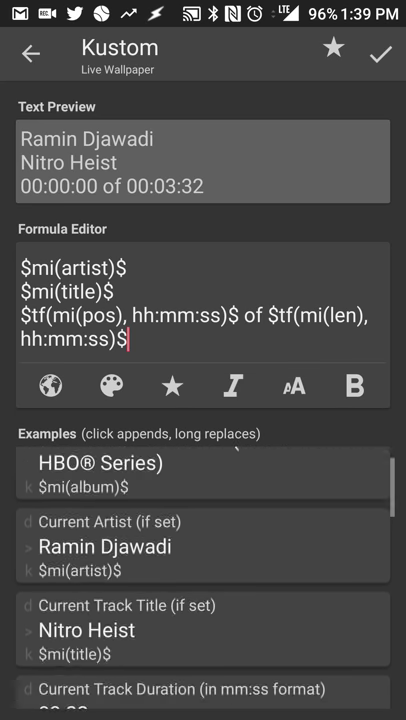
scroll("down", 3)
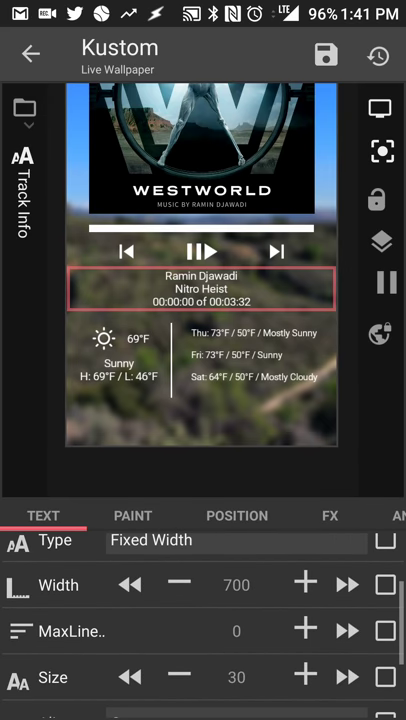
Step: Leave Track Info for the root item list and scroll down to the weather items
scroll("down", 3)
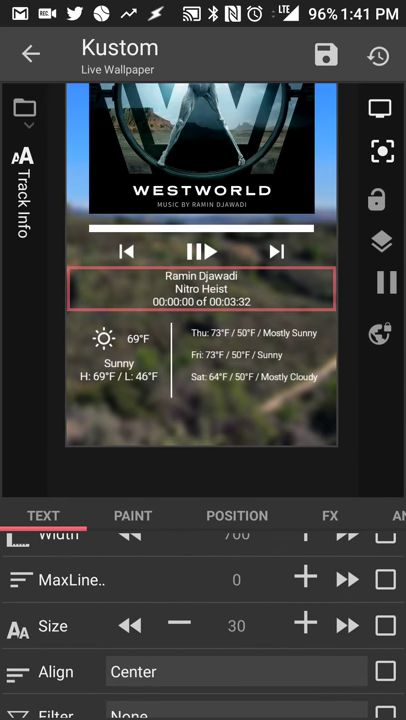
left_click(30, 54)
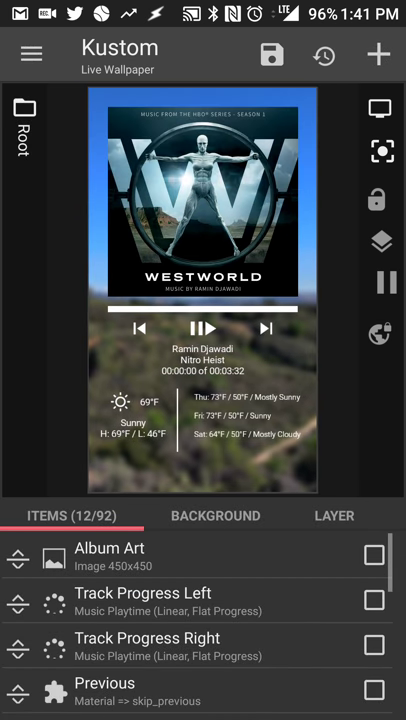
scroll("down", 3)
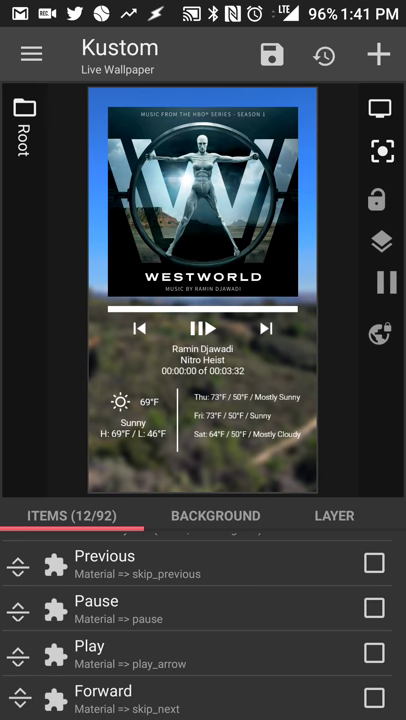
scroll("down", 3)
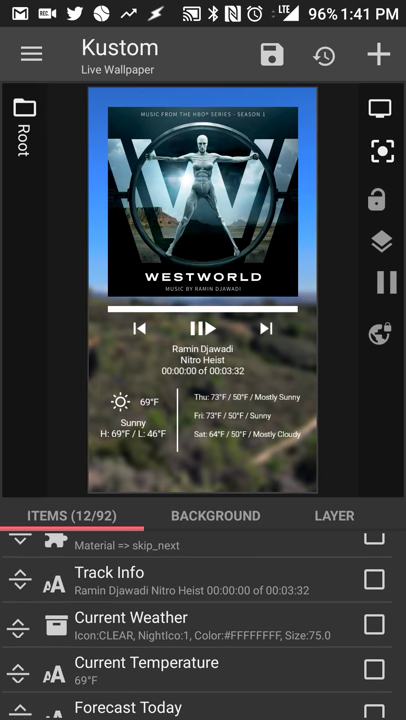
Step: Keep Current Weather's icon on Current, glance at its layer options, and return to the root list
left_click(130, 616)
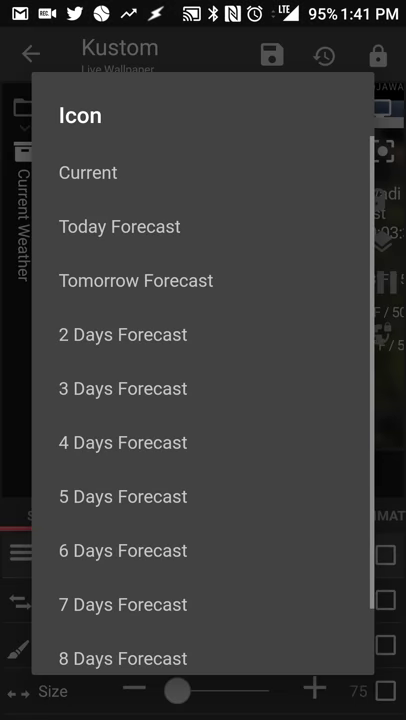
left_click(88, 172)
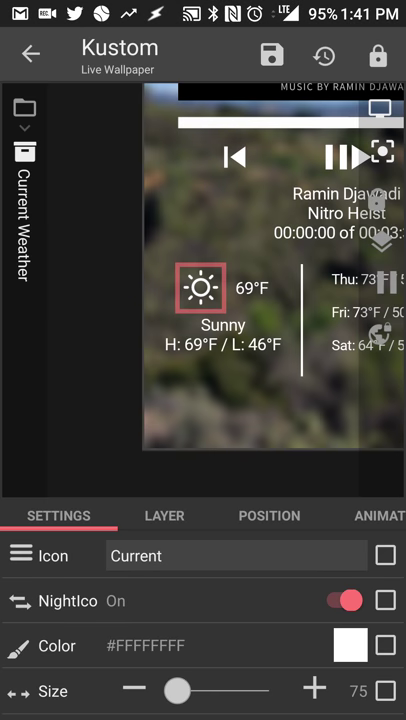
left_click(340, 600)
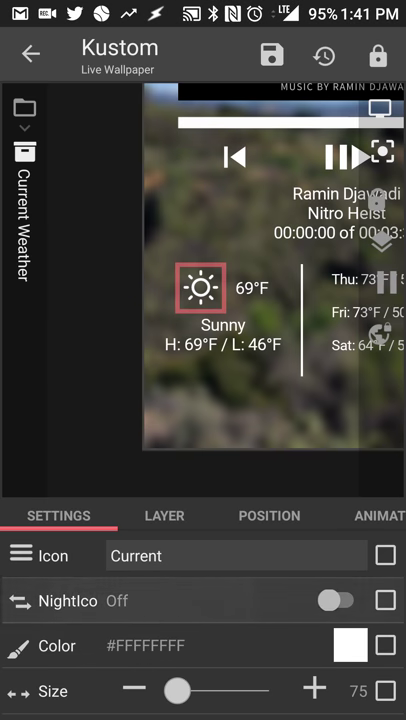
left_click(336, 600)
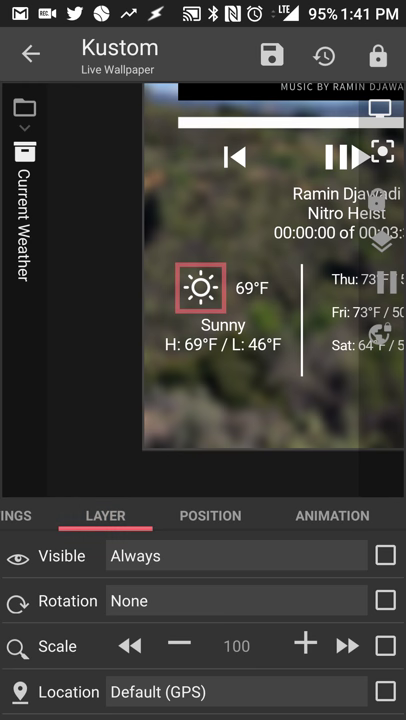
left_click(356, 516)
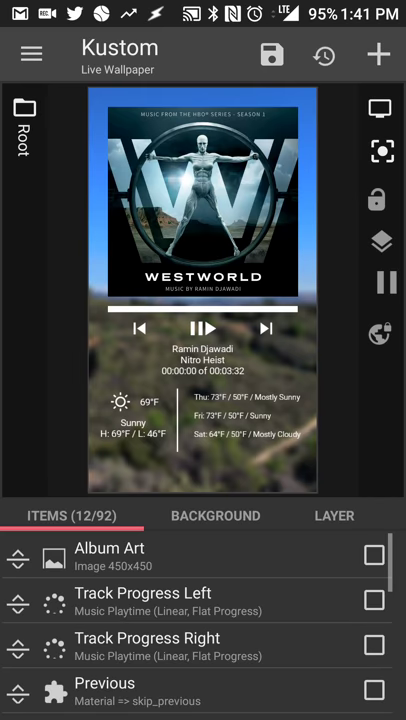
Step: Scroll down to Forecast Today and reach its condition plus high/low temperature formula
scroll("down", 3)
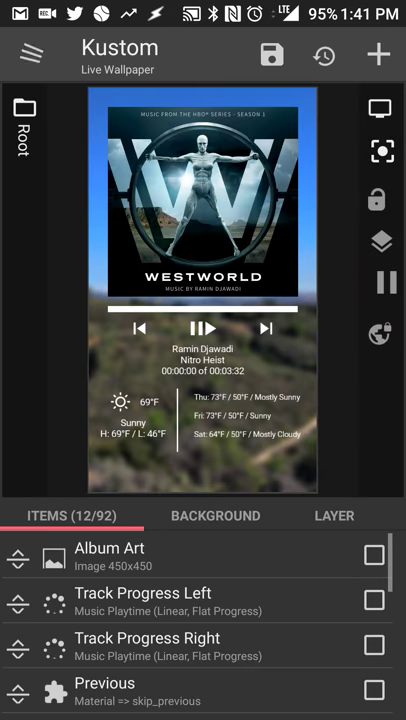
scroll("down", 3)
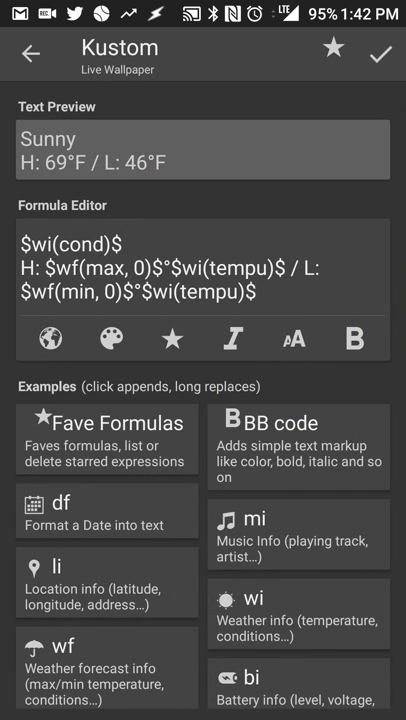
Step: Browse the wf weather forecast formula examples before returning to the root items
left_click(108, 644)
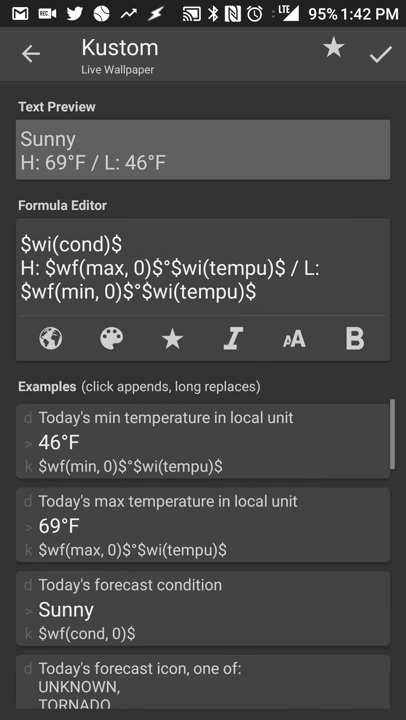
scroll("down", 3)
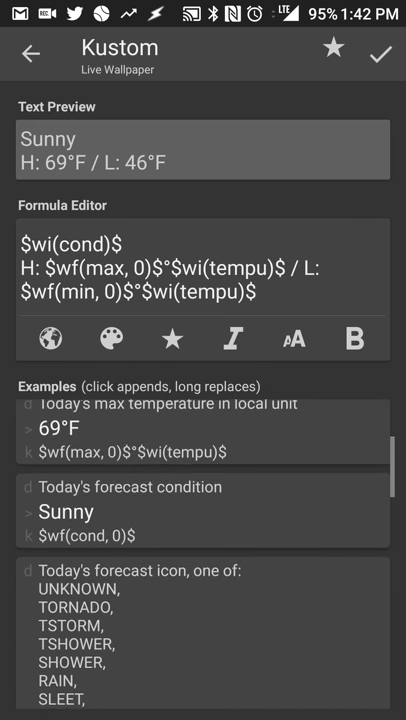
scroll("down", 3)
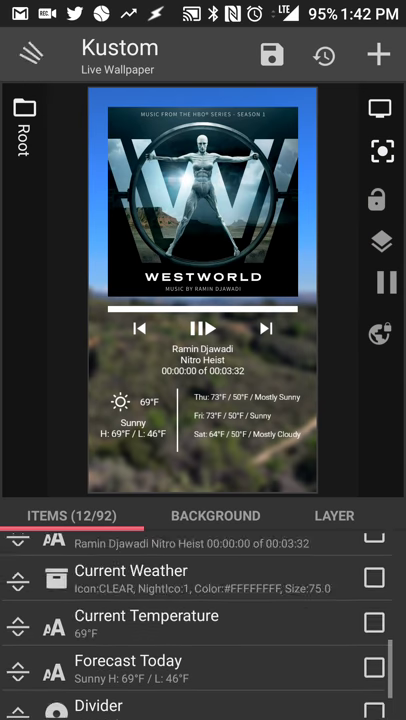
Step: Open the three-day Forecast text item showing Thu, Fri and Sat lines
left_click(98, 704)
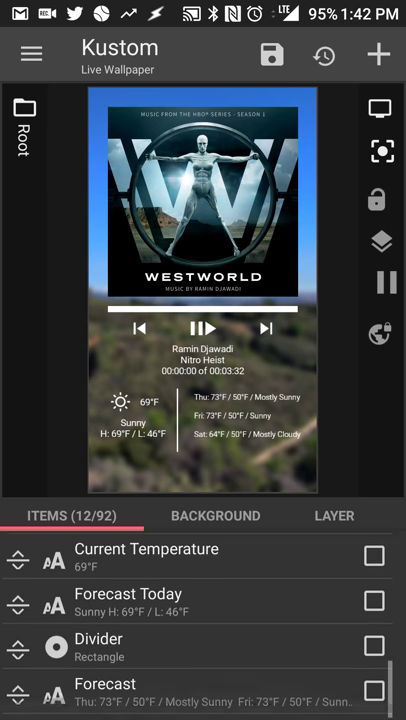
left_click(104, 684)
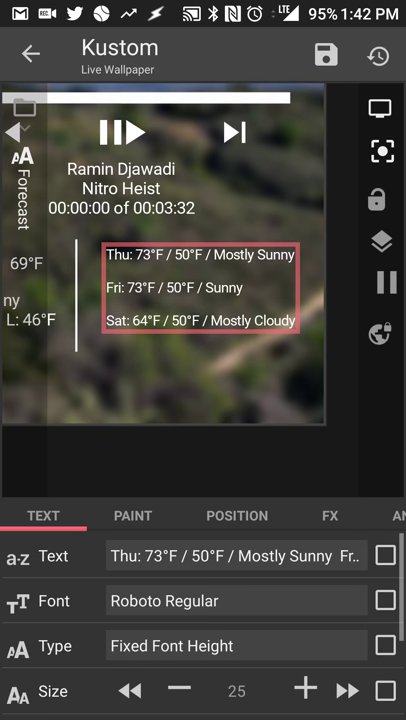
Step: Review the three-day forecast formula and its examples, then back out to the discard-changes prompt
left_click(236, 556)
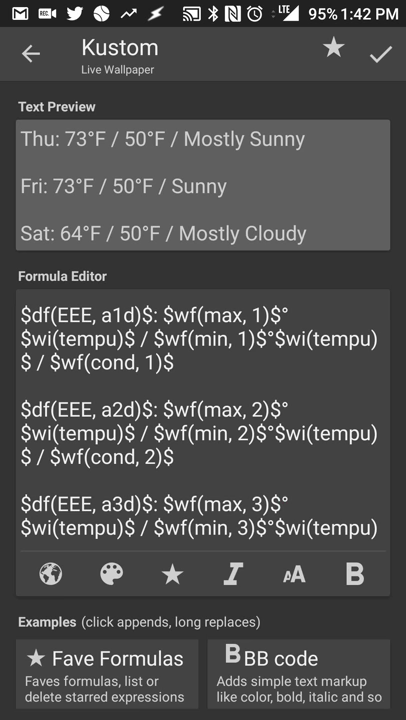
scroll("down", 3)
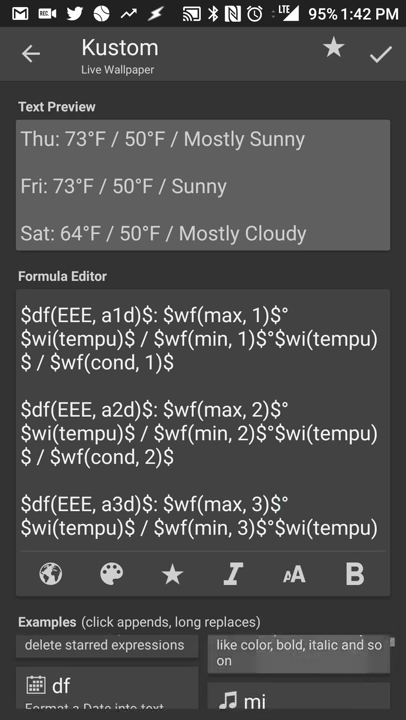
left_click(200, 380)
type(",")
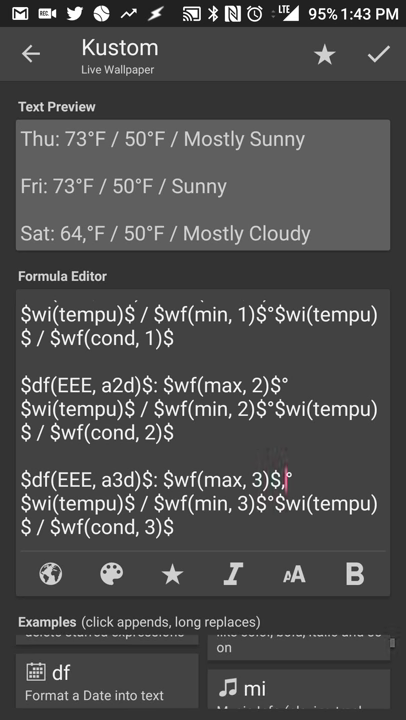
scroll("up", 3)
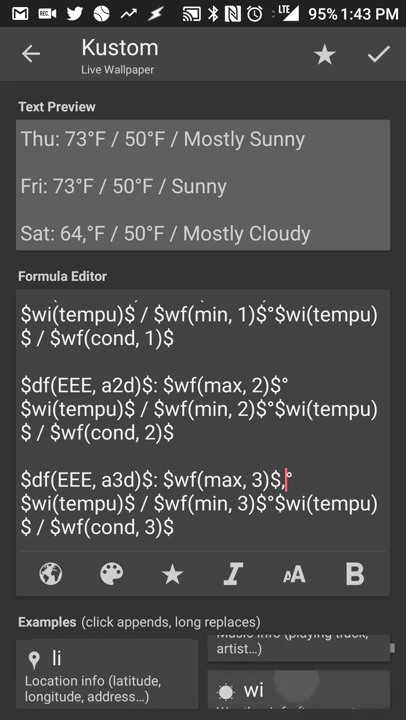
scroll("down", 3)
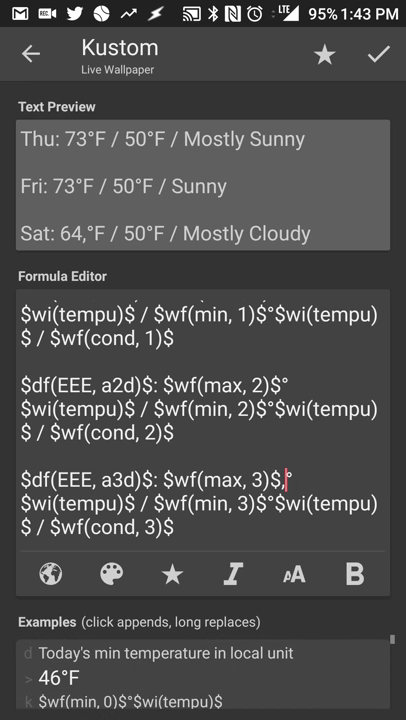
scroll("down", 3)
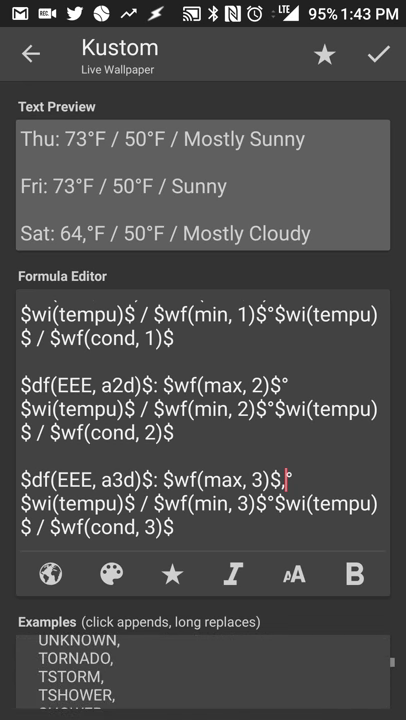
scroll("up", 3)
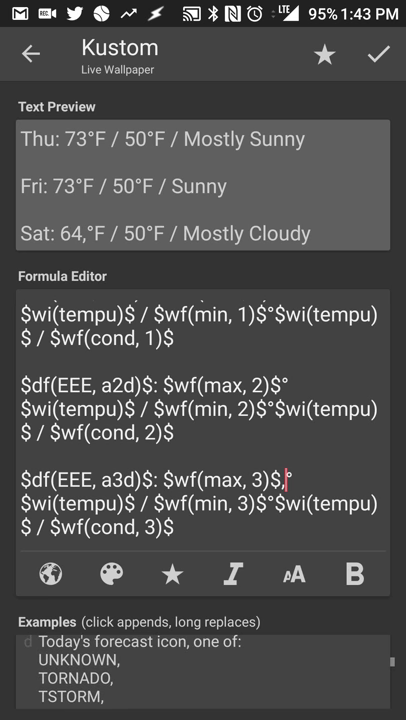
scroll("up", 3)
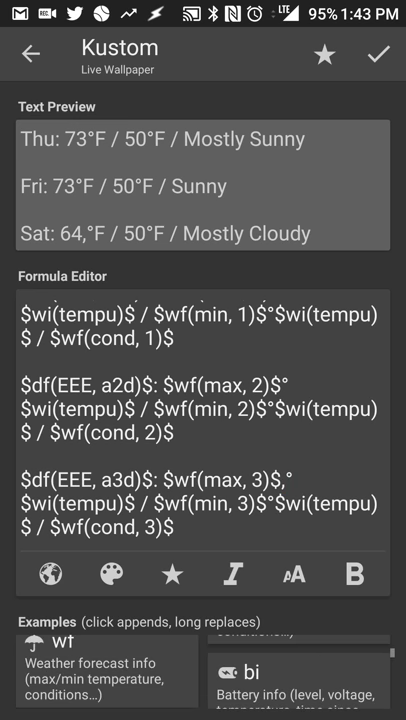
left_click(376, 54)
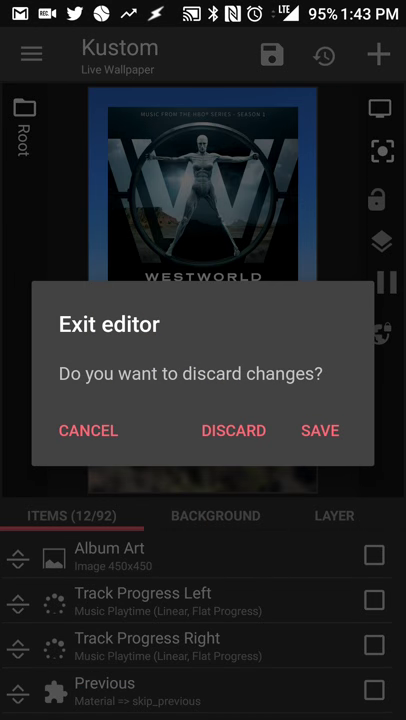
Step: Stay in the editor and reach the background bitmap's $mi(cover)$ music cover formula
left_click(88, 430)
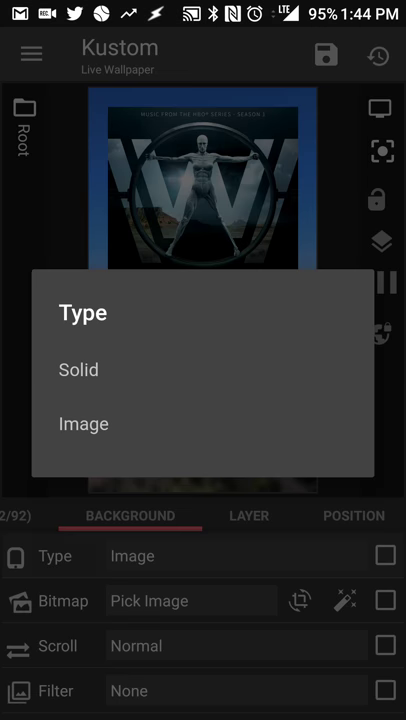
left_click(78, 368)
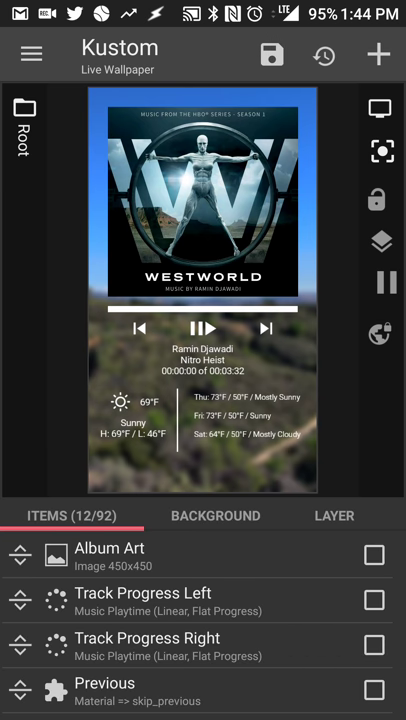
left_click(108, 548)
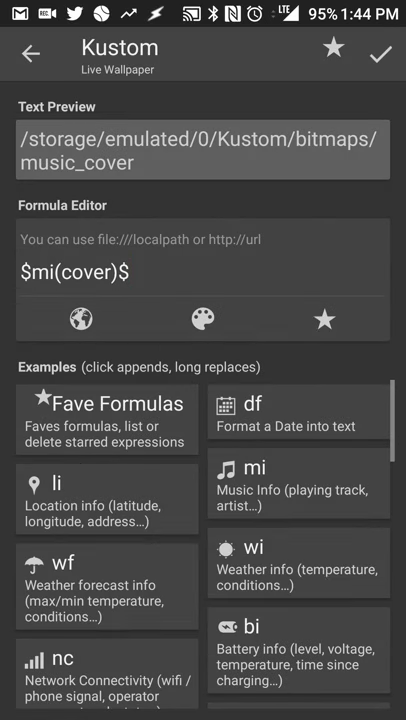
Step: Set the background type to the $mi(cover)$ formula, leaving it Solid #FF000000
left_click(378, 54)
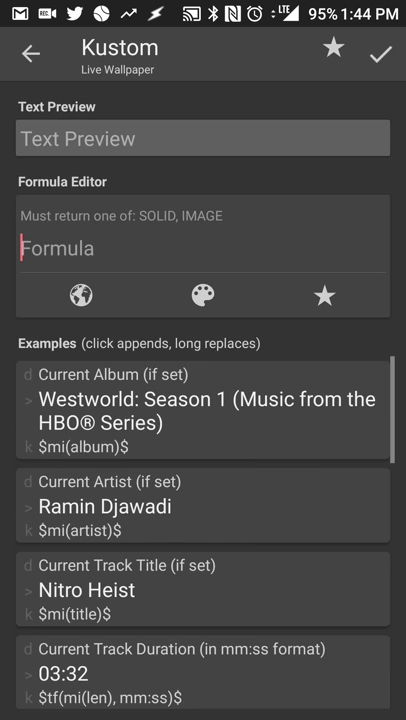
scroll("down", 3)
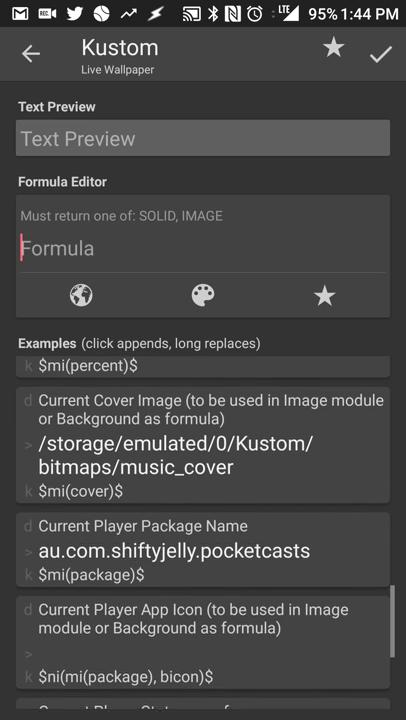
scroll("down", 3)
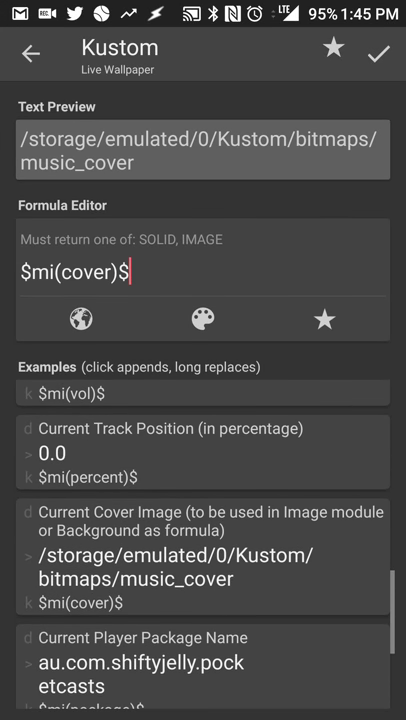
left_click(376, 52)
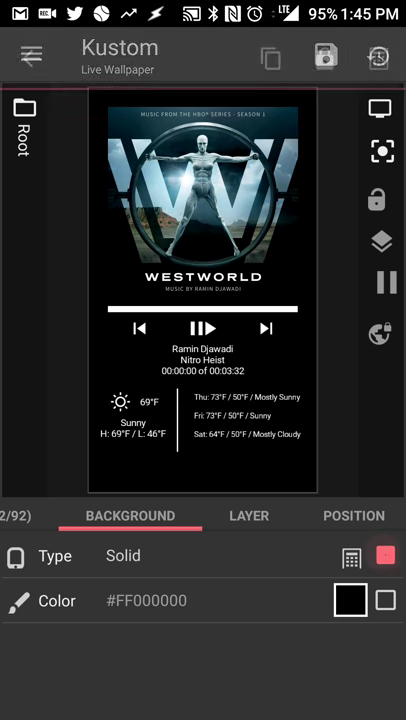
left_click(384, 556)
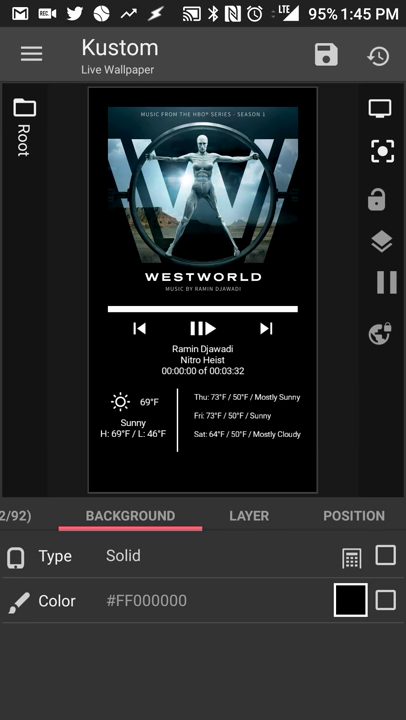